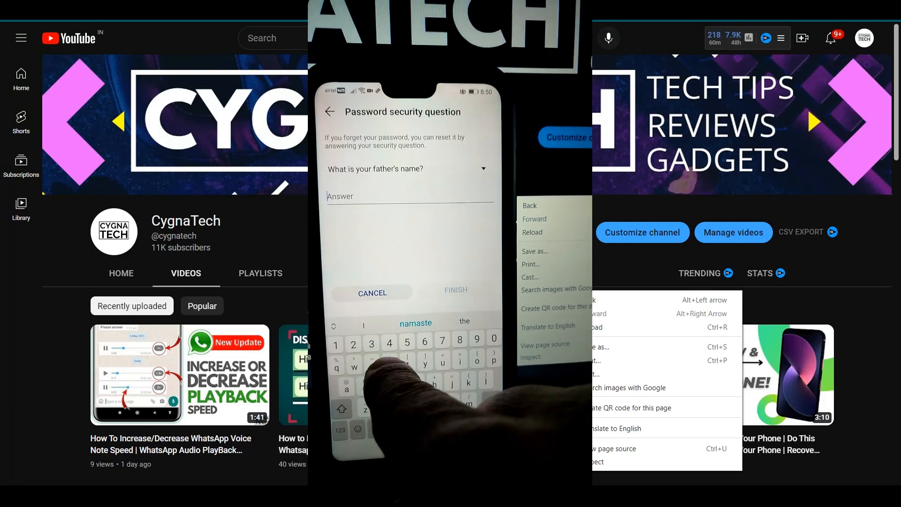
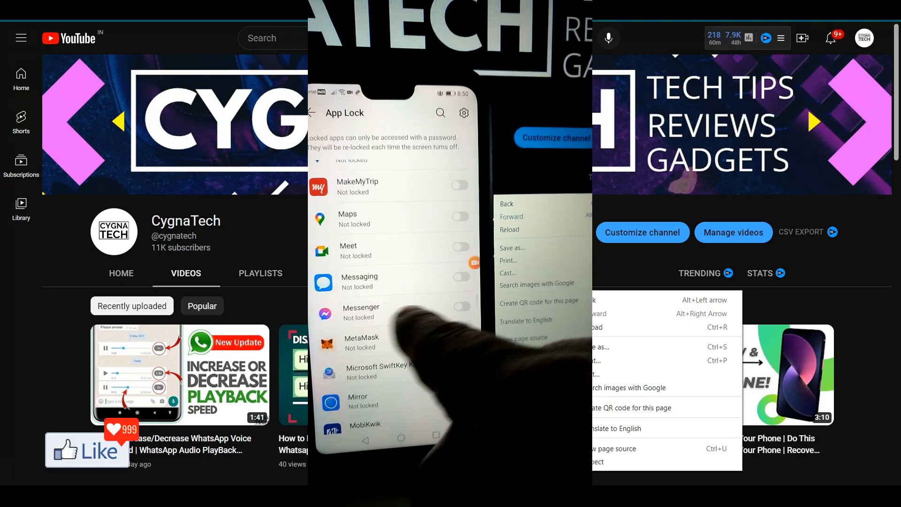
# Switch on the App Lock toggle for Messenger
pyautogui.click(460, 298)
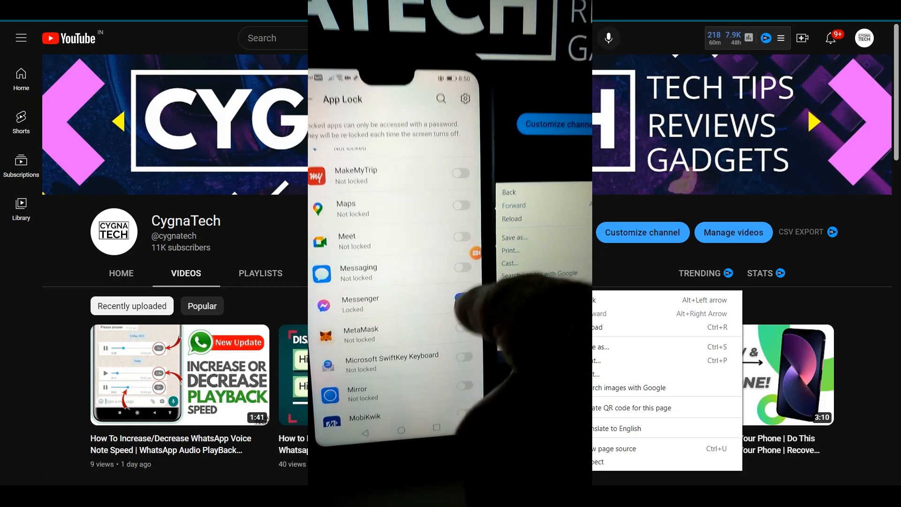
pyautogui.click(464, 297)
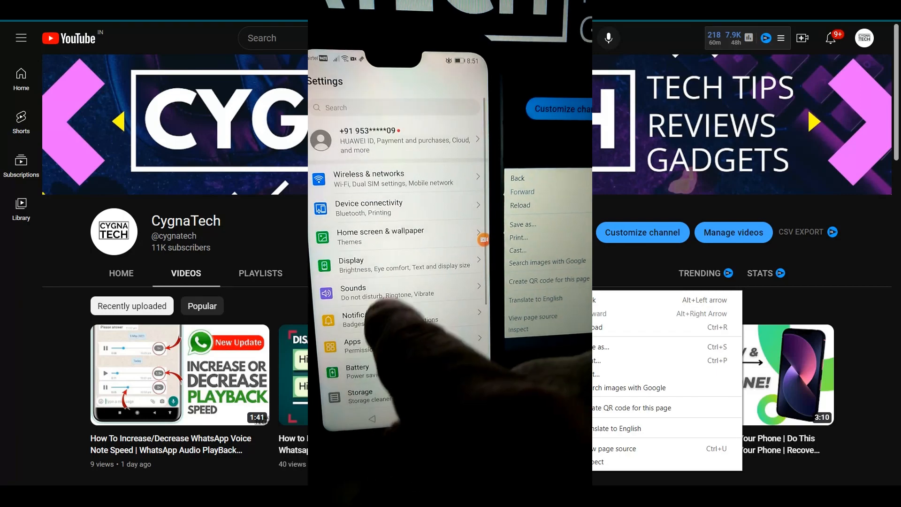
# Scroll the main Settings list down past Security & privacy
pyautogui.scroll(-3)
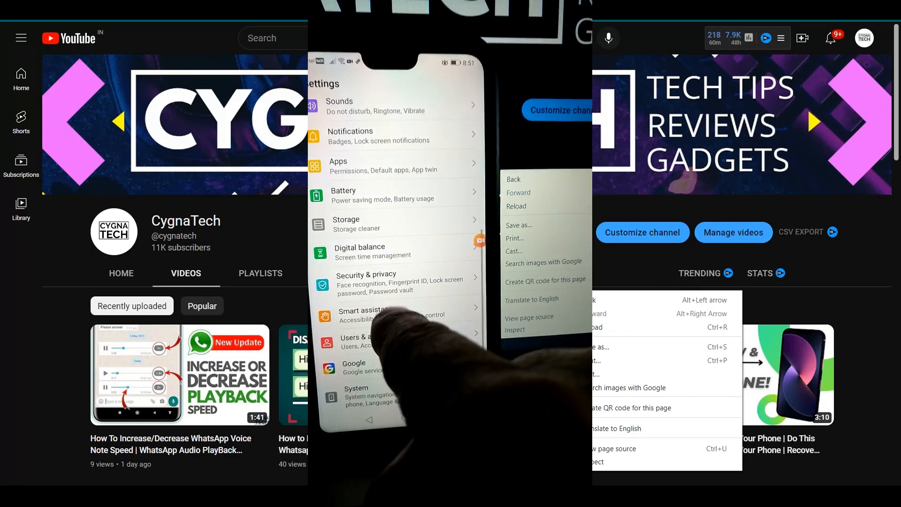